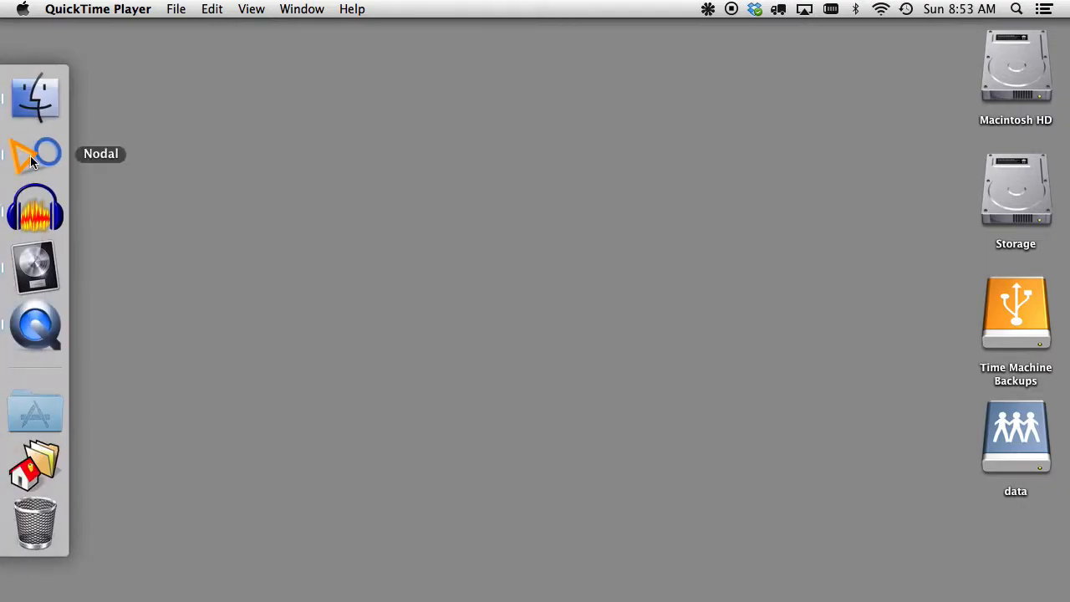
pyautogui.moveTo(35, 276)
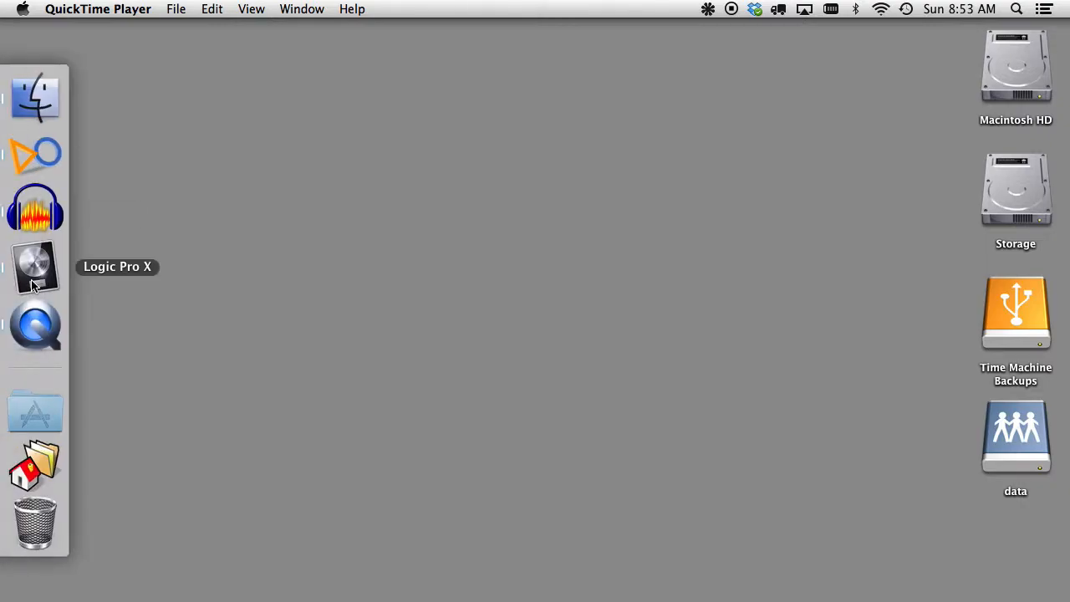
# Bring Logic Pro X to the front and open its File menu
pyautogui.click(140, 9)
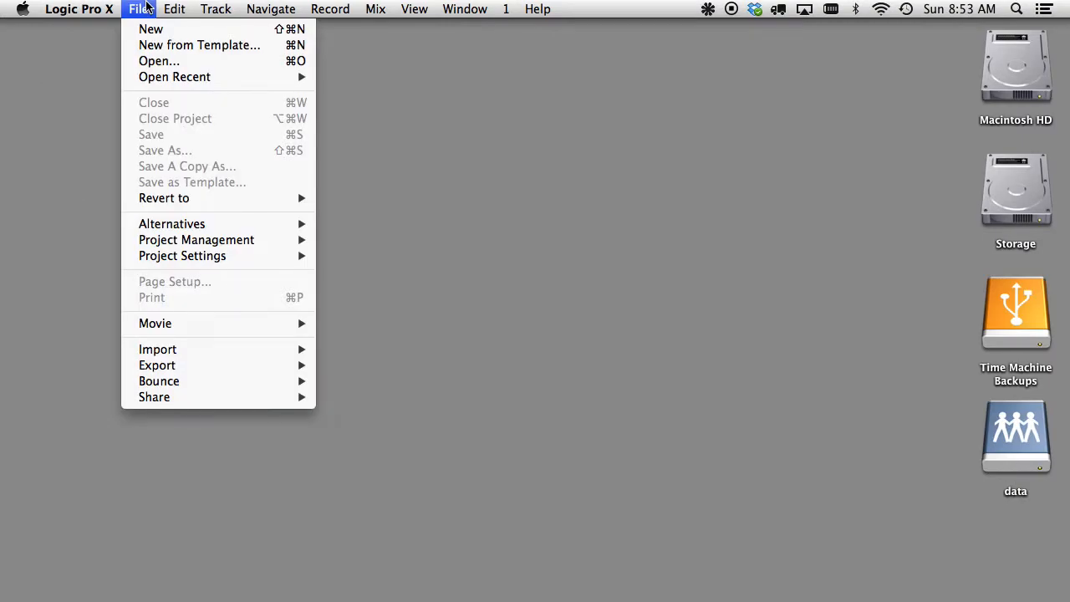
# Create a new project with one Software Instrument track using Classic Electric Piano
pyautogui.click(151, 29)
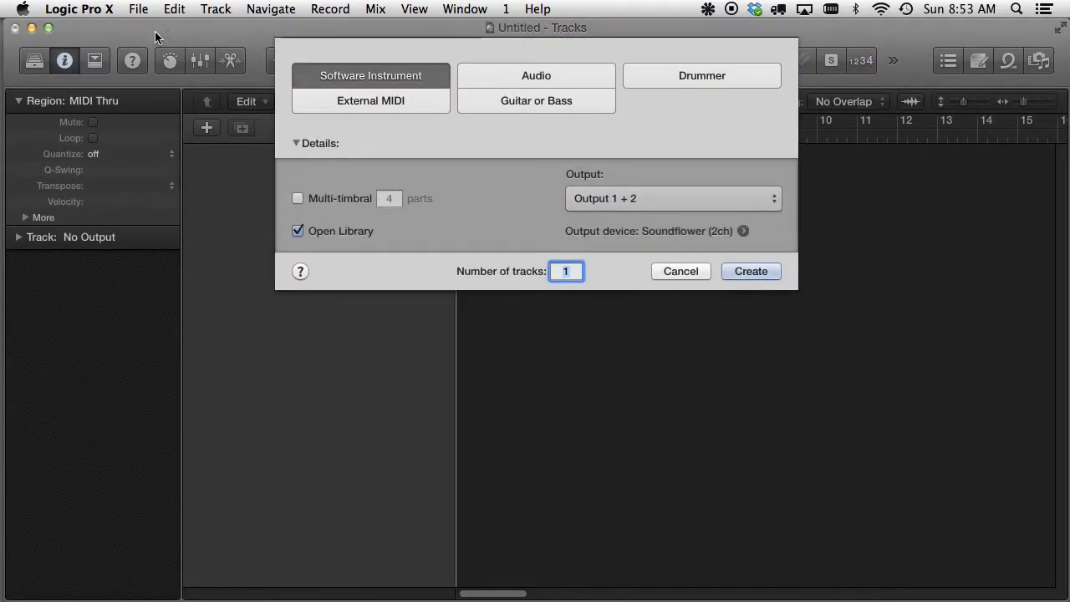
pyautogui.moveTo(348, 137)
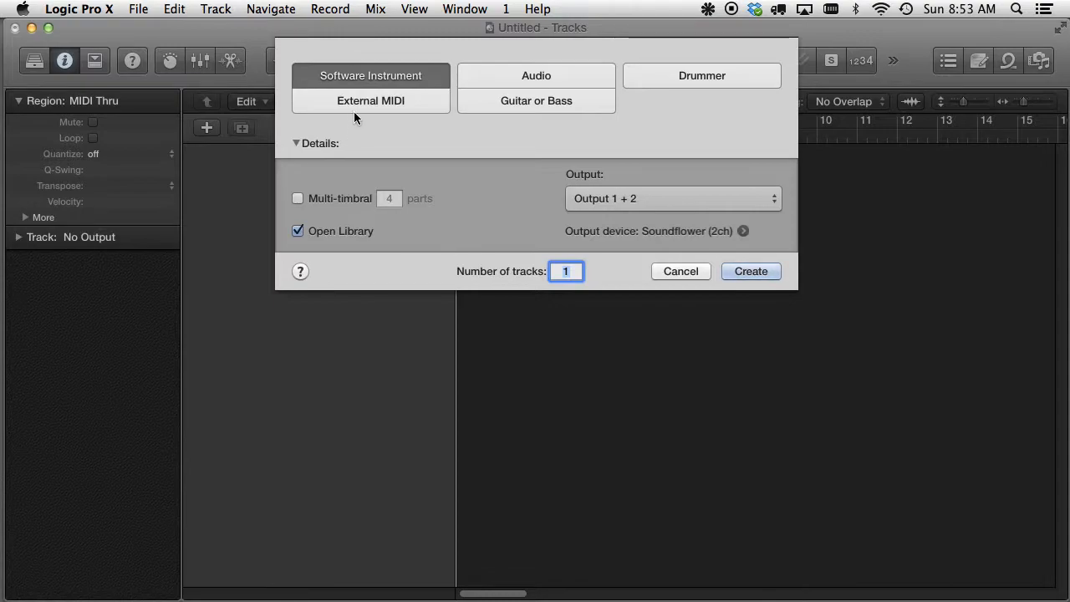
pyautogui.moveTo(593, 294)
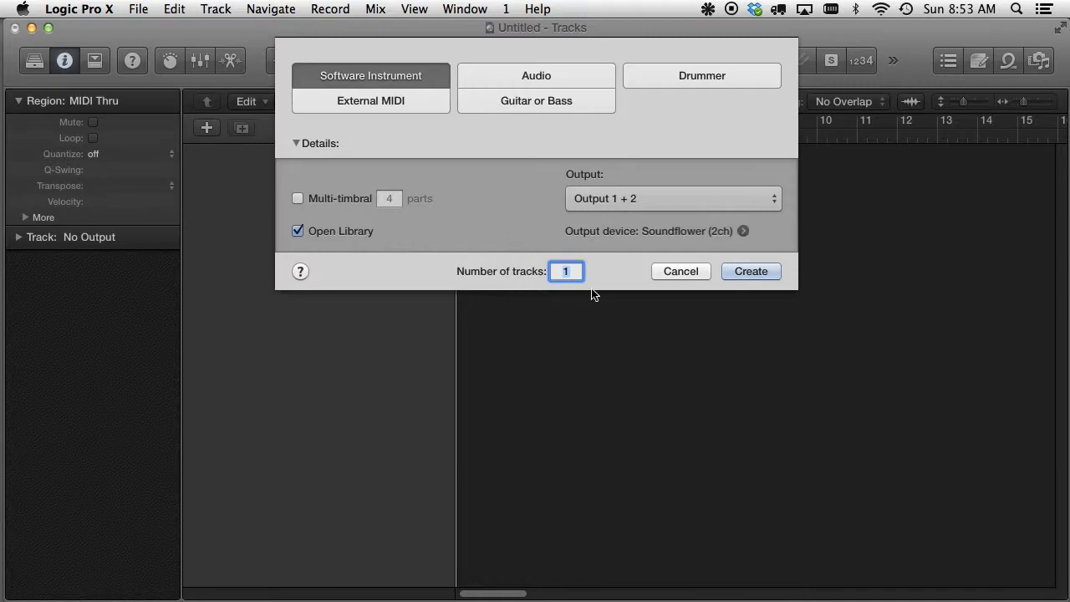
pyautogui.click(749, 270)
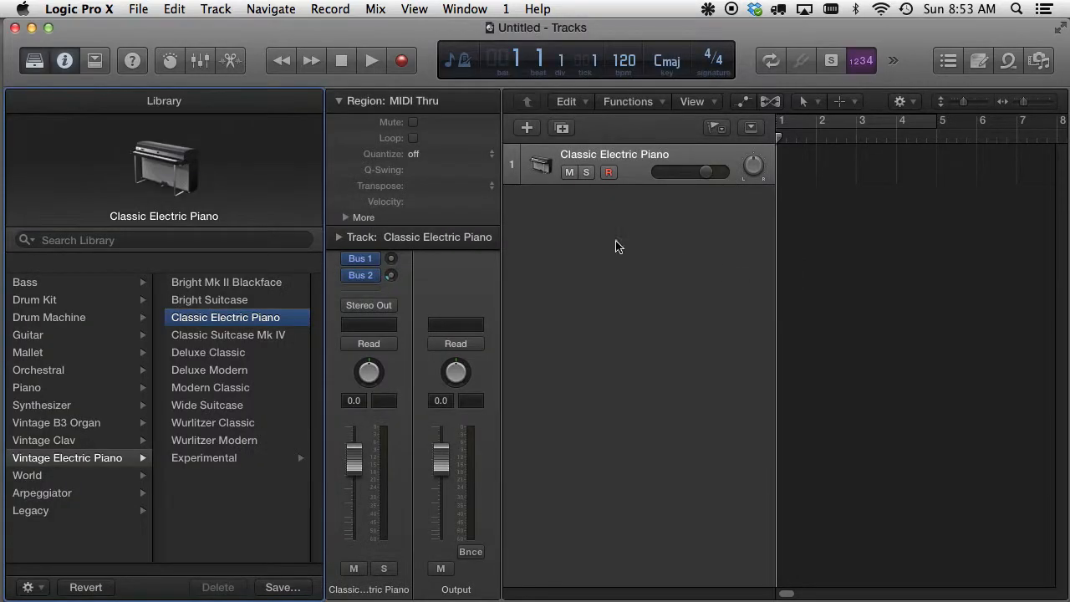
# Load the stereo Chromaphone plug-in on the track and close its window
pyautogui.click(34, 61)
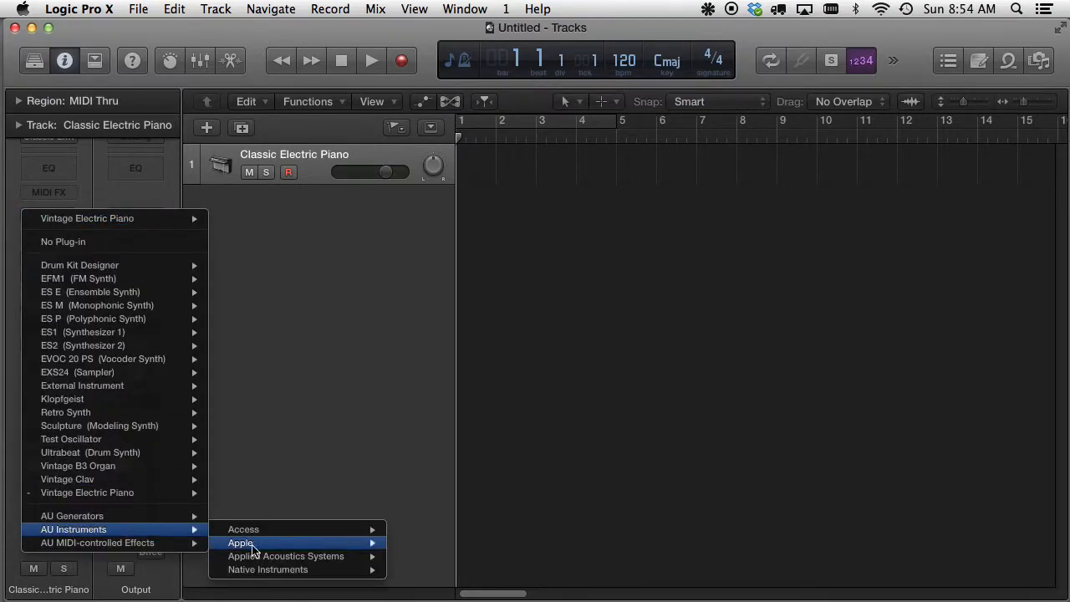
pyautogui.moveTo(286, 556)
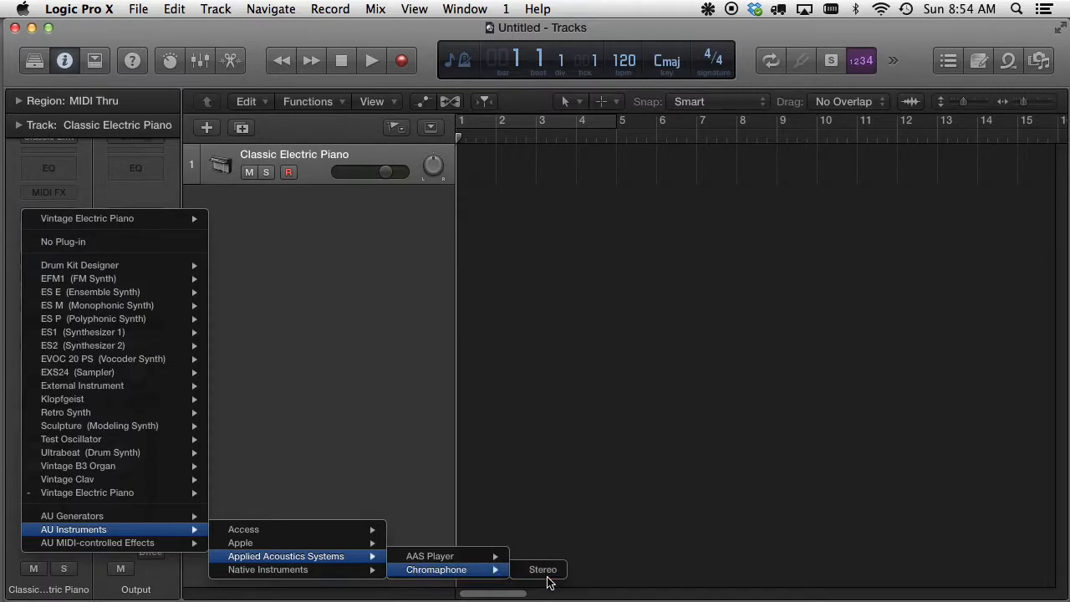
pyautogui.click(539, 569)
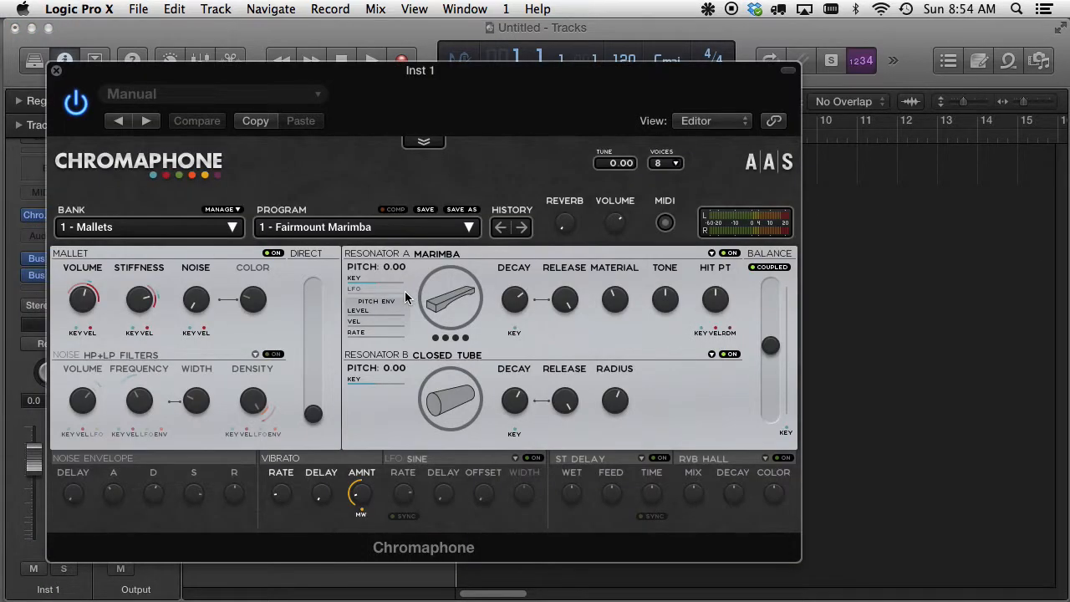
pyautogui.click(53, 71)
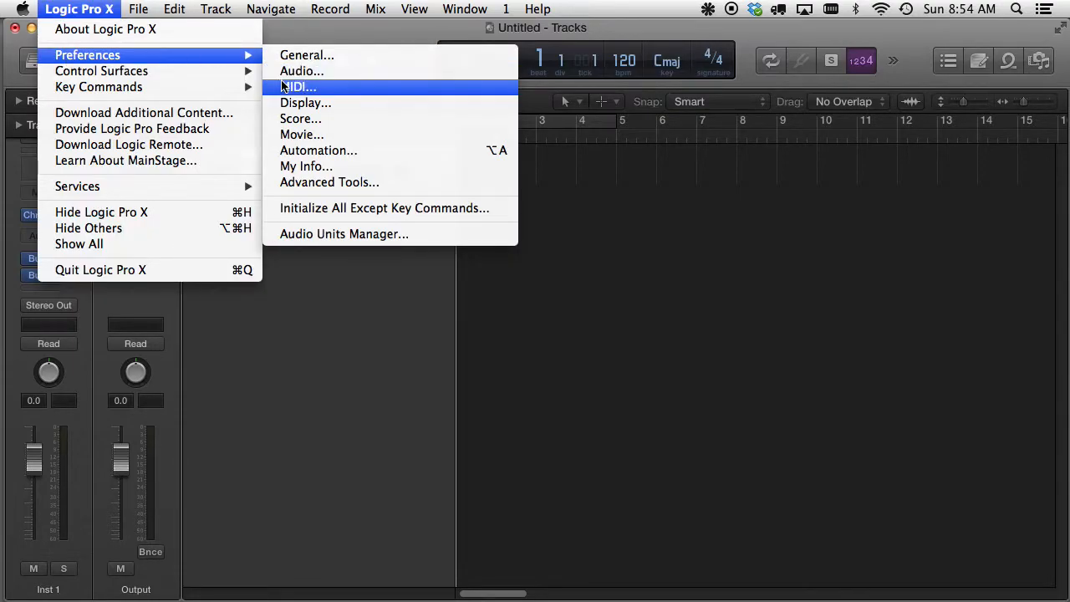
# Open MIDI Sync Project Settings from MIDI preferences with Transmit MIDI Clock enabled
pyautogui.click(298, 87)
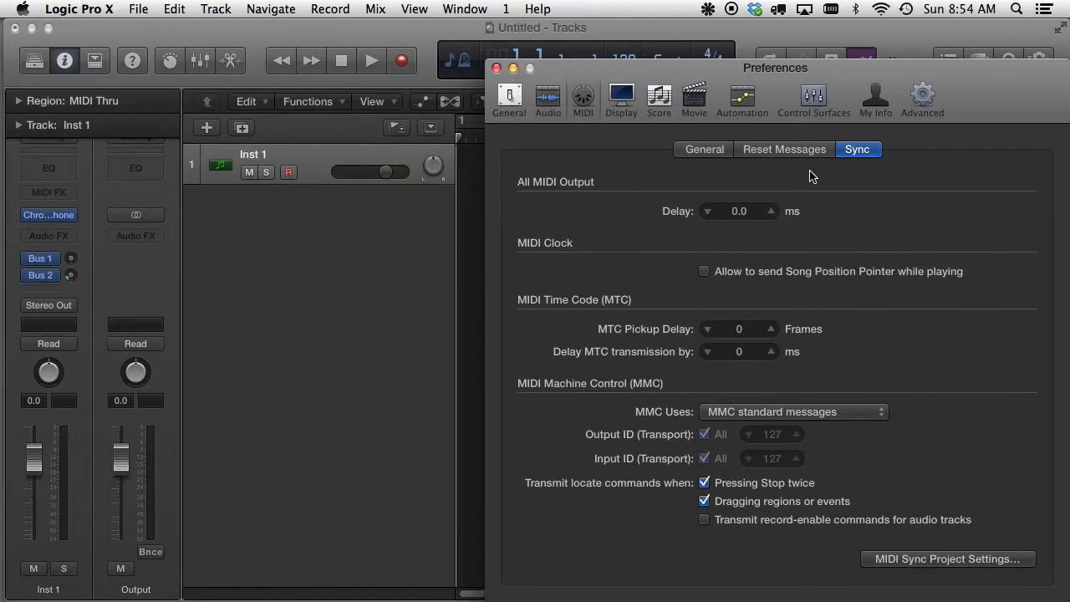
pyautogui.moveTo(899, 472)
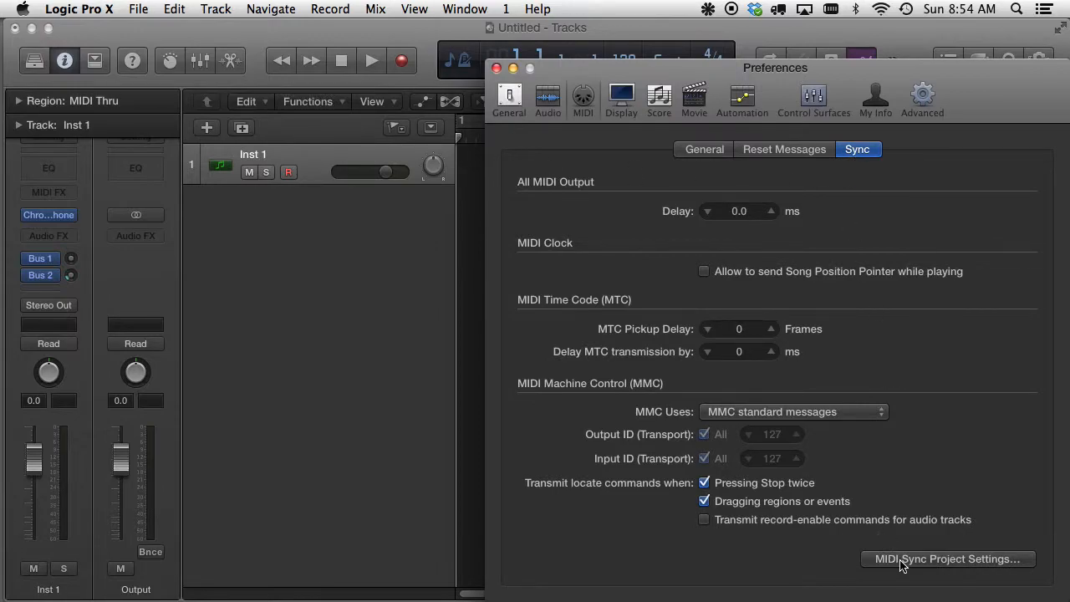
pyautogui.click(947, 558)
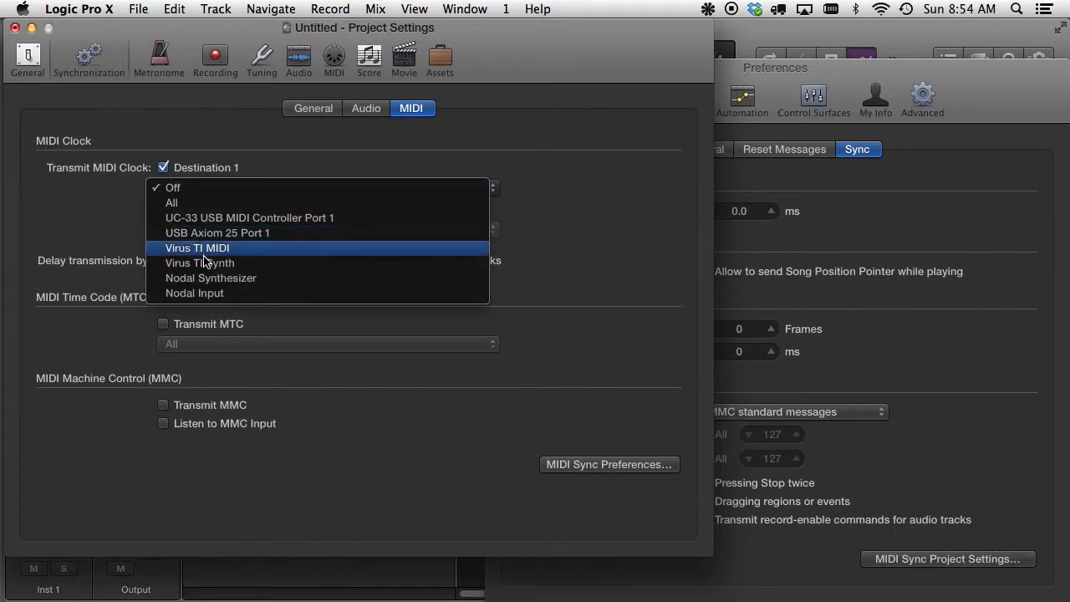
# Choose Nodal as Destination 1 for MIDI clock and close the settings windows
pyautogui.click(194, 293)
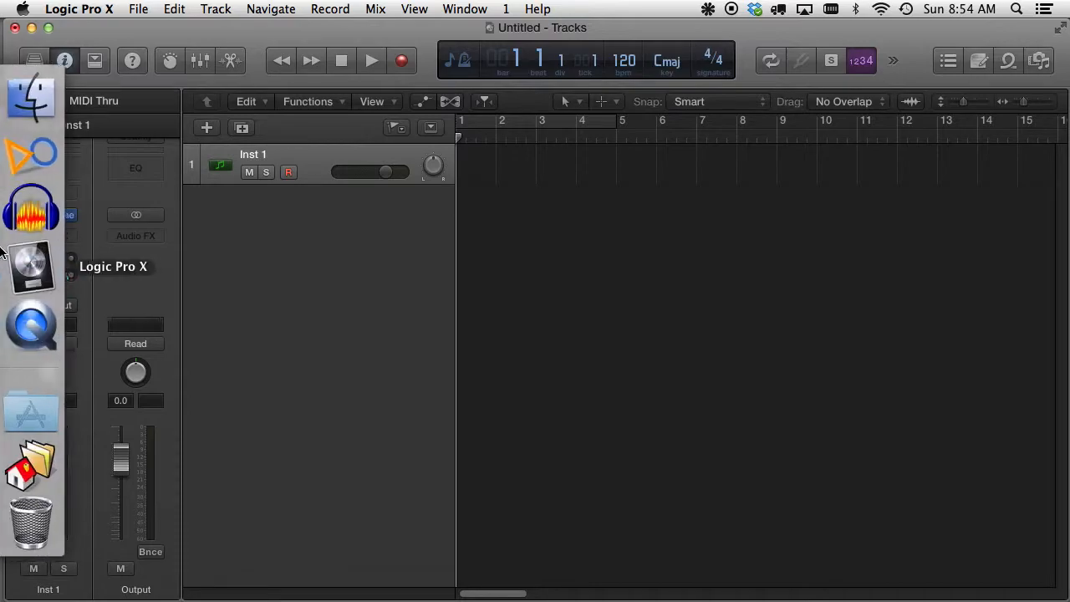
# Switch to Nodal and tick Nodal Input as the network's MIDI sync input
pyautogui.click(34, 155)
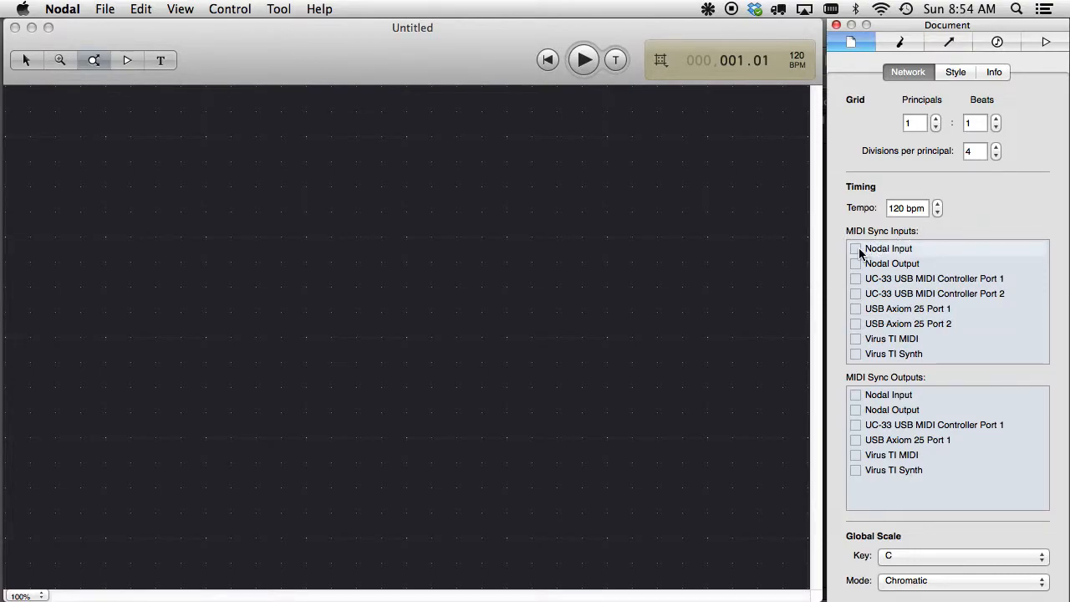
pyautogui.click(856, 248)
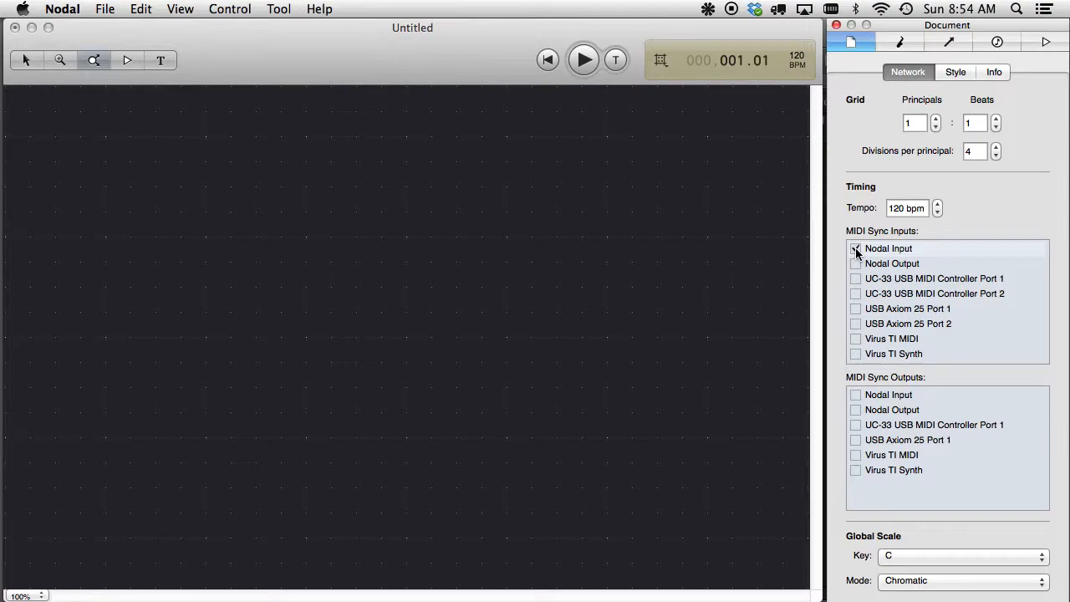
pyautogui.click(855, 248)
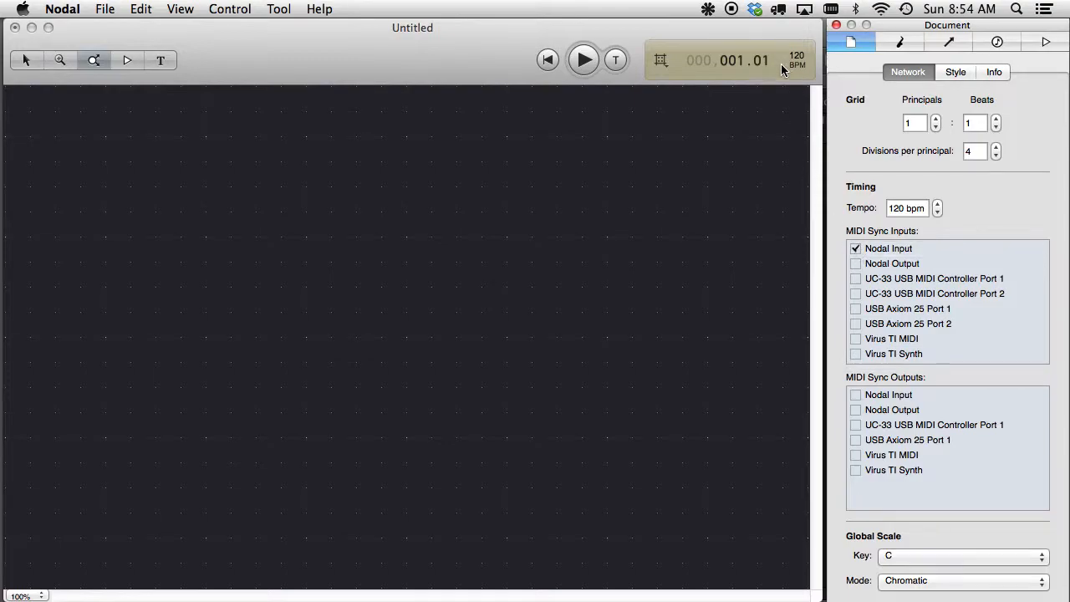
pyautogui.moveTo(222, 396)
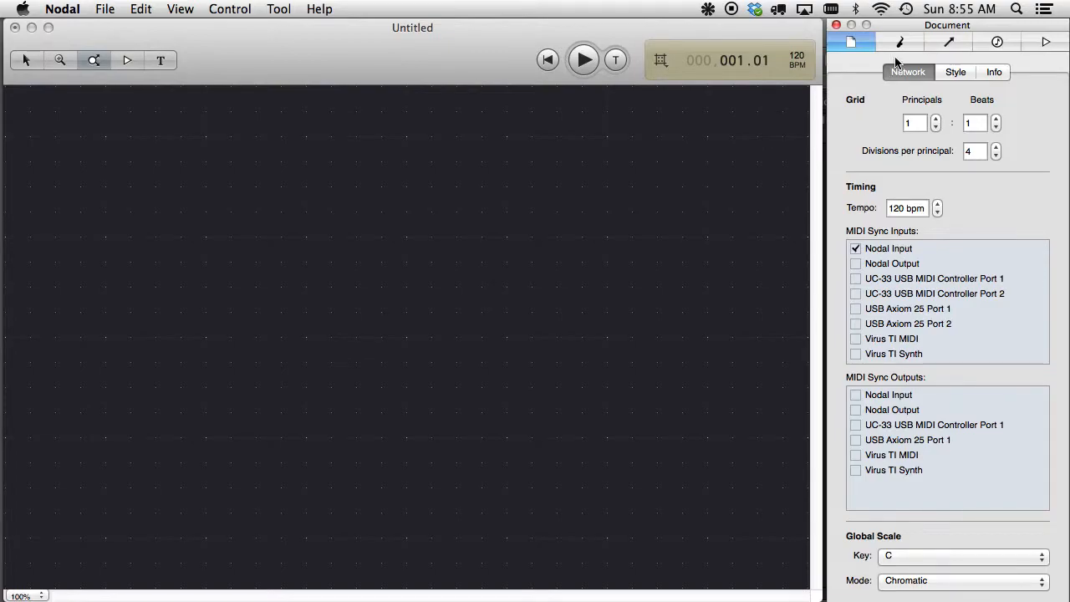
# Select the Instrument in Nodal's Instruments inspector and set its port to Nodal Output
pyautogui.click(895, 42)
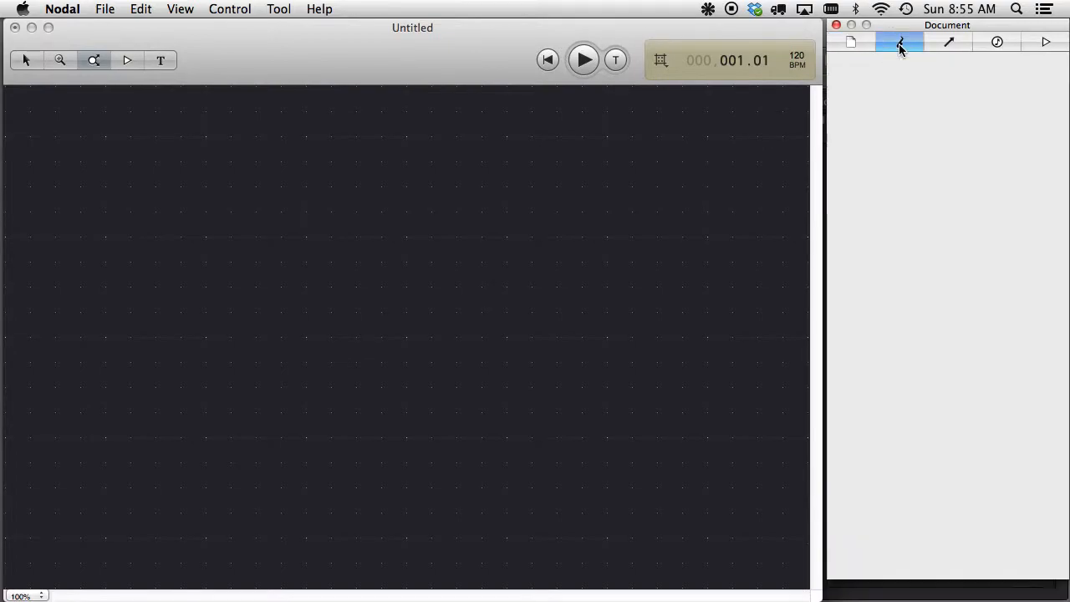
pyautogui.click(896, 41)
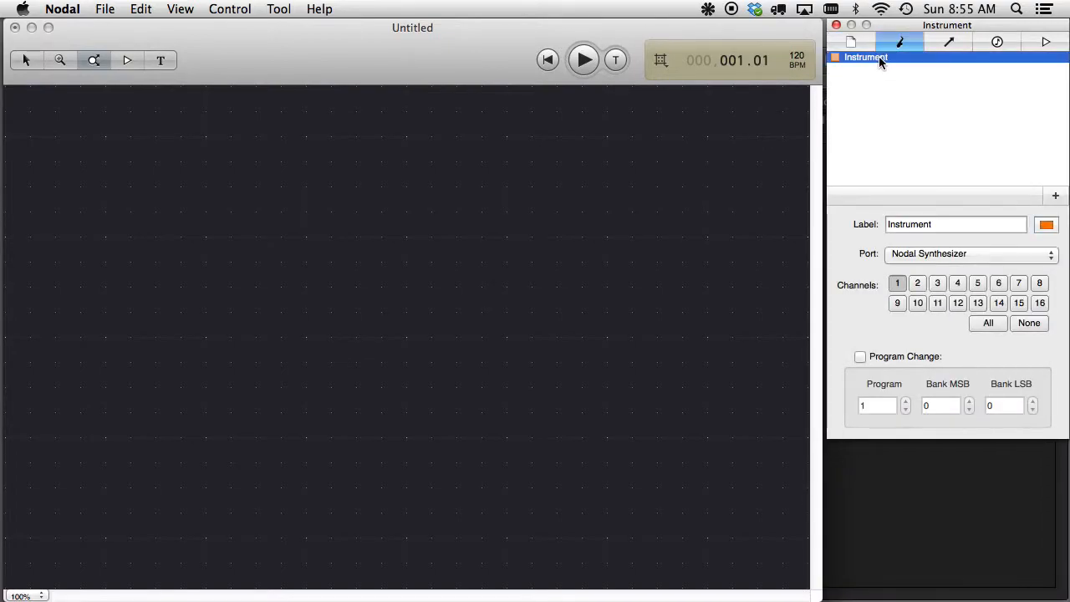
pyautogui.moveTo(866, 100)
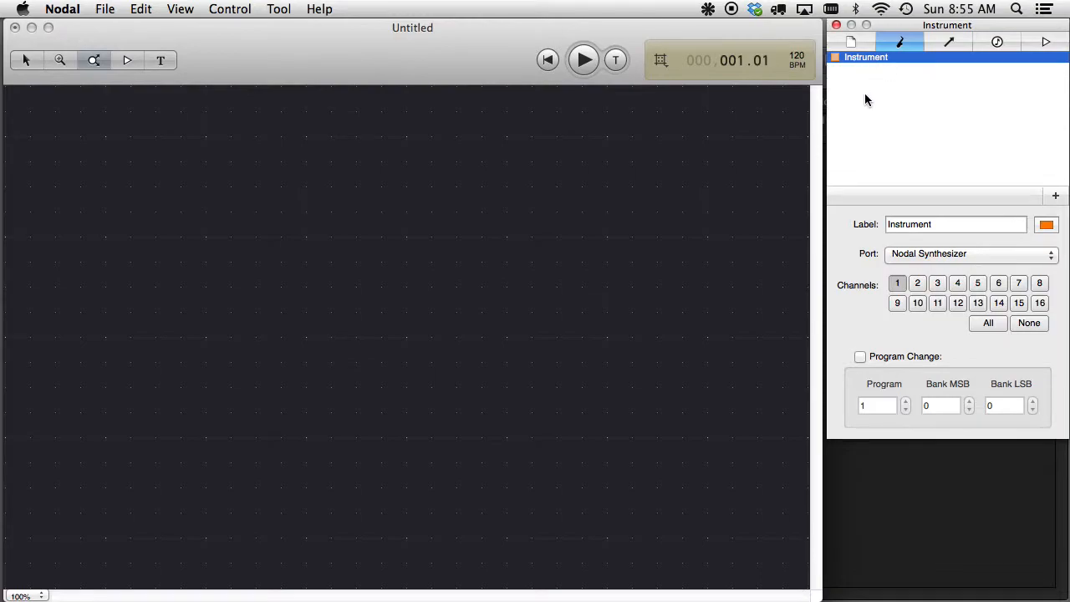
pyautogui.click(969, 253)
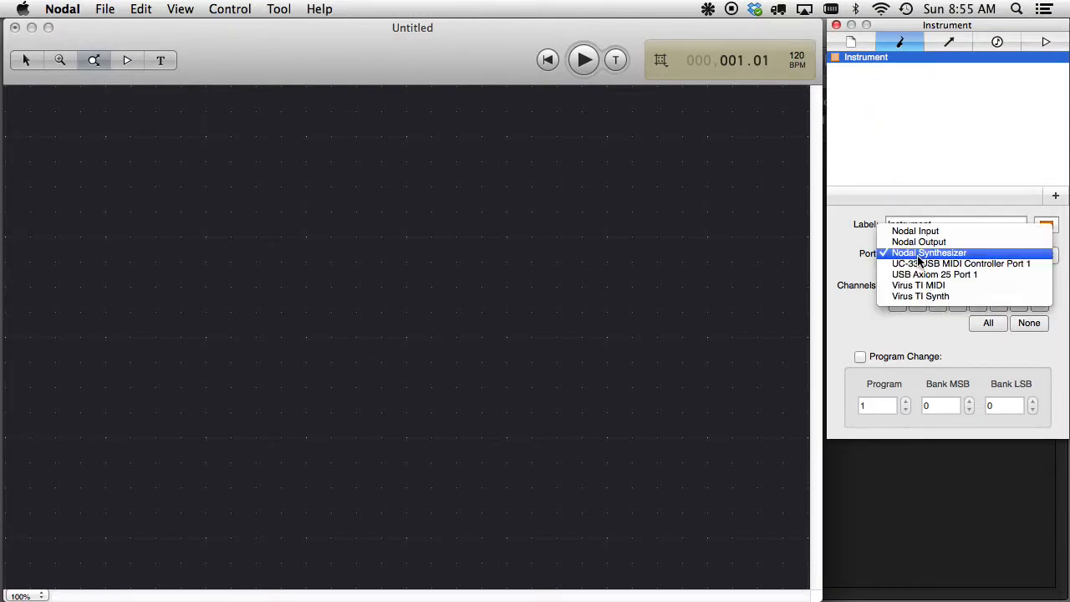
pyautogui.moveTo(919, 242)
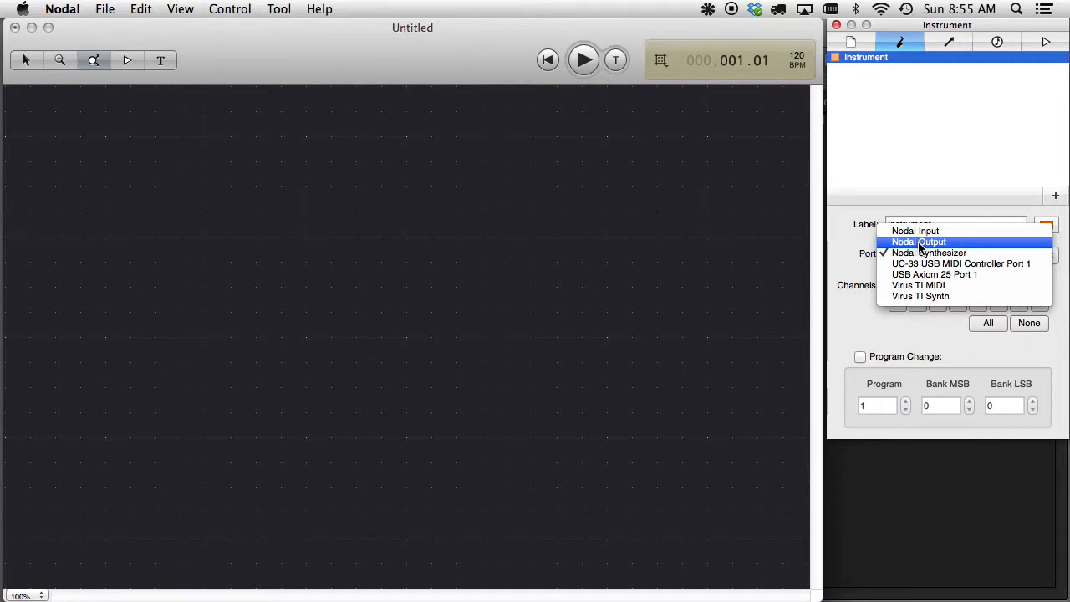
pyautogui.click(920, 242)
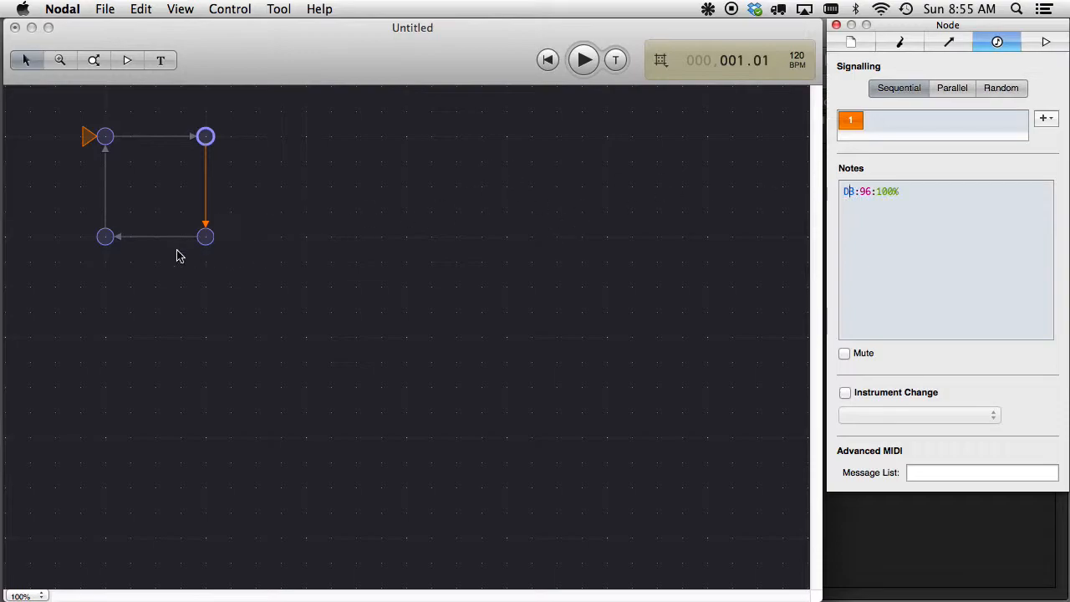
# Select the next node in the loop and give it the note G3:96:100%
pyautogui.click(205, 237)
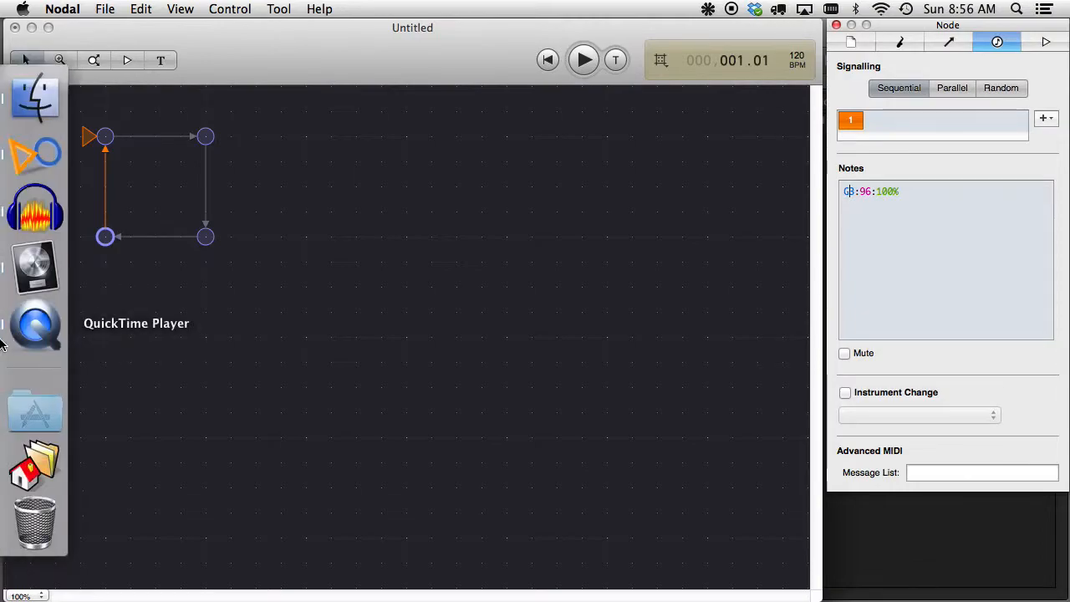
pyautogui.moveTo(29, 282)
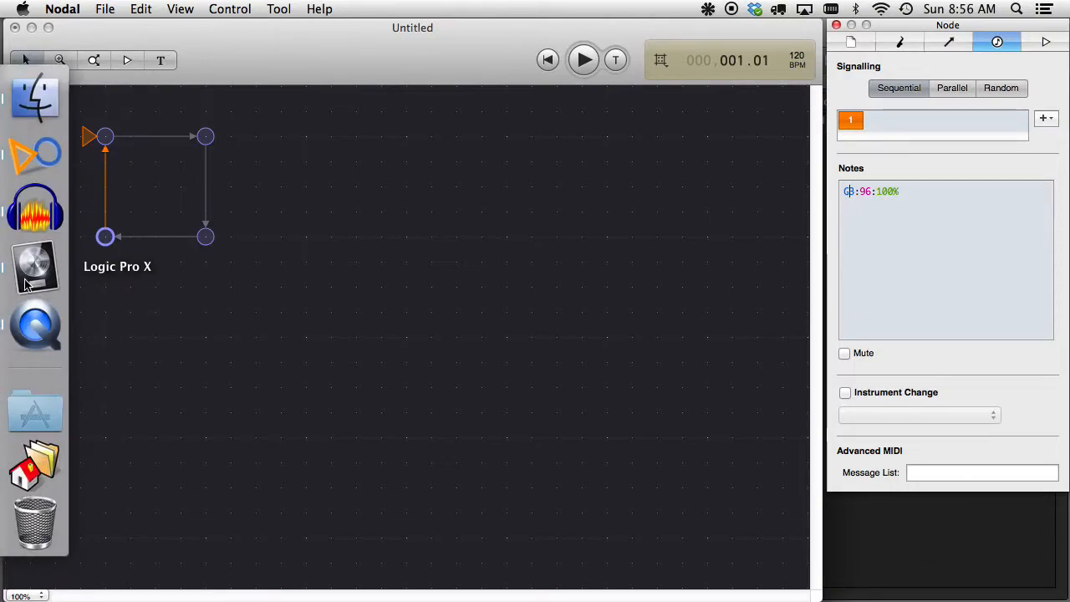
# Switch to Logic Pro X, play the project, then stop playback
pyautogui.click(35, 265)
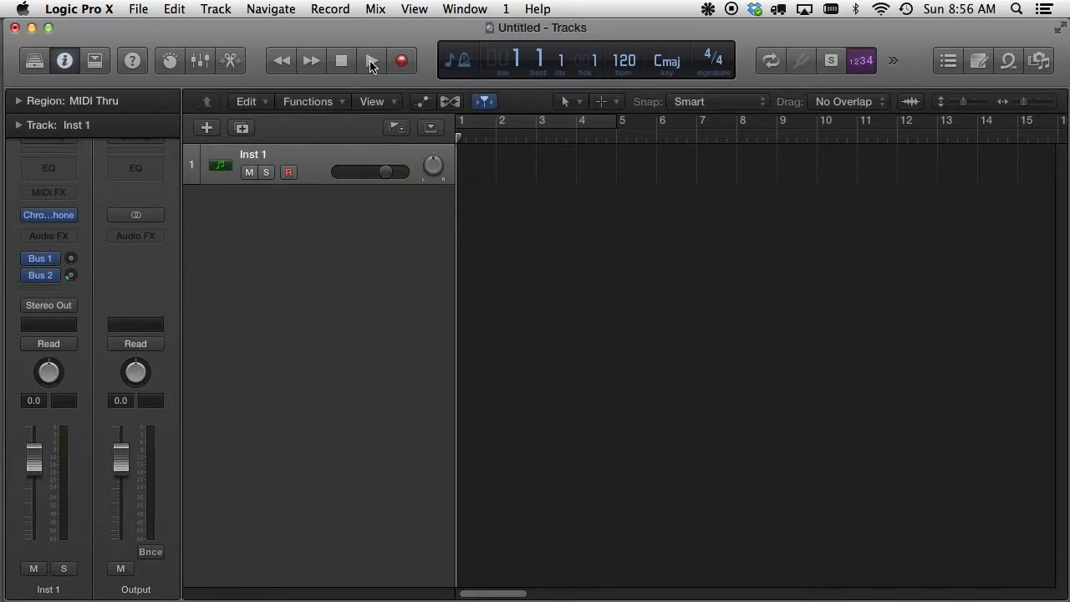
pyautogui.click(368, 60)
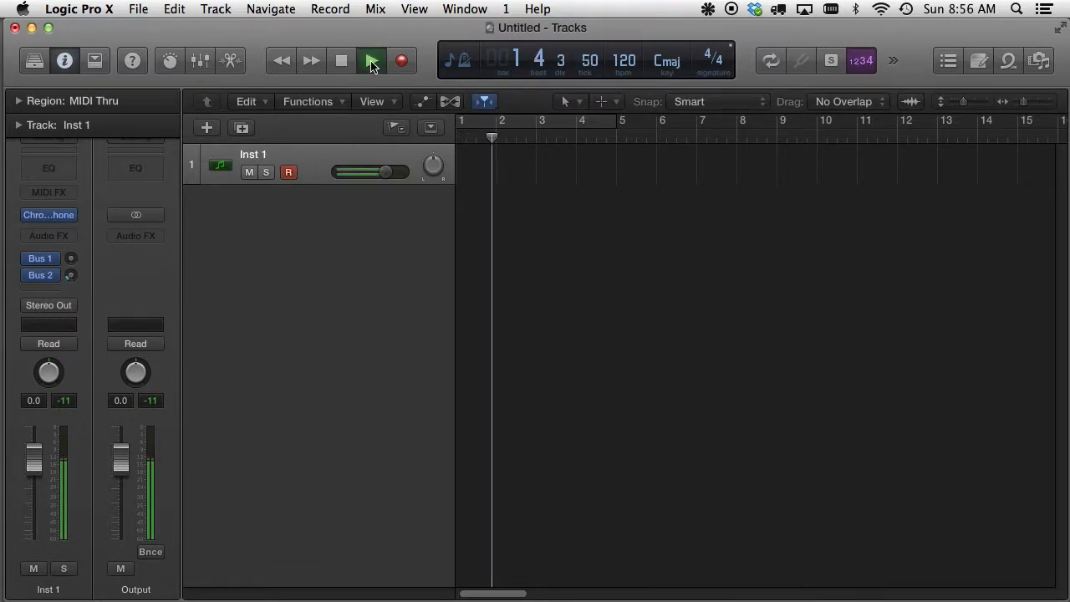
pyautogui.click(367, 60)
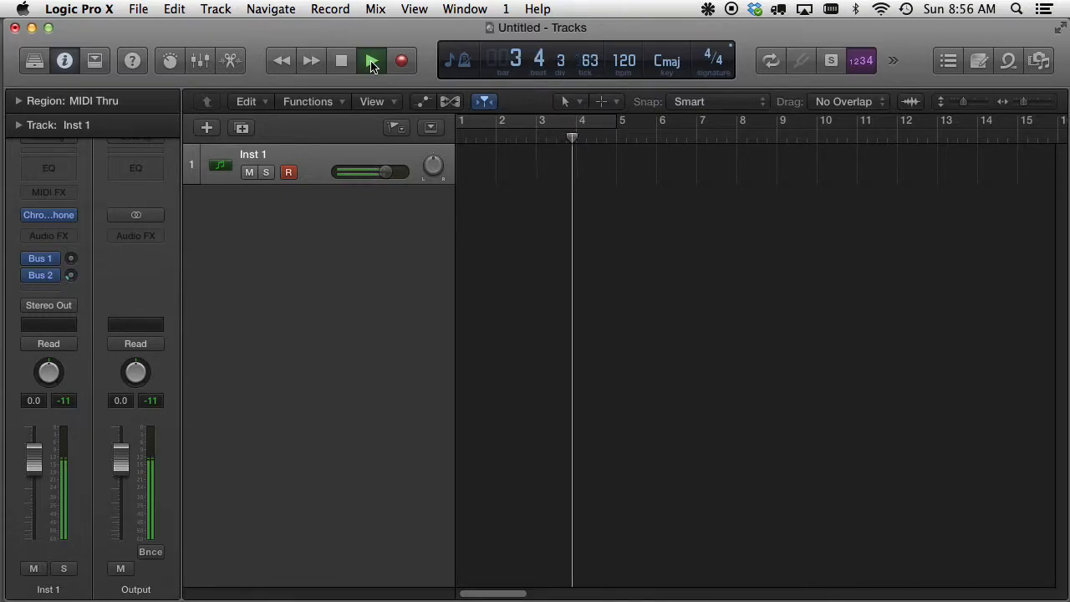
pyautogui.click(370, 60)
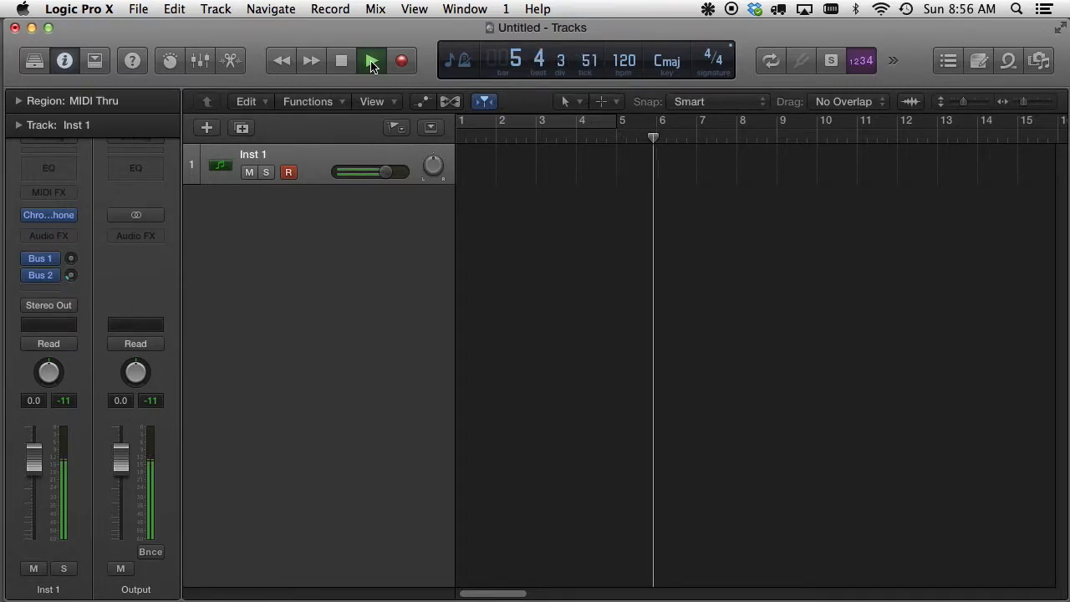
pyautogui.click(340, 61)
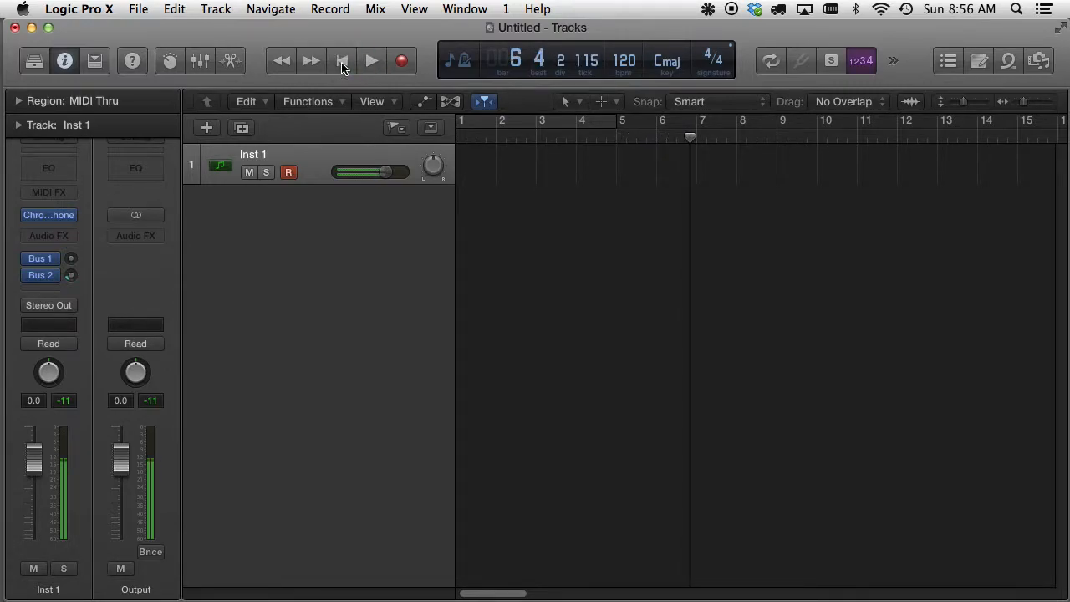
# Return the playhead to the start and play the project again past bar 7
pyautogui.click(341, 60)
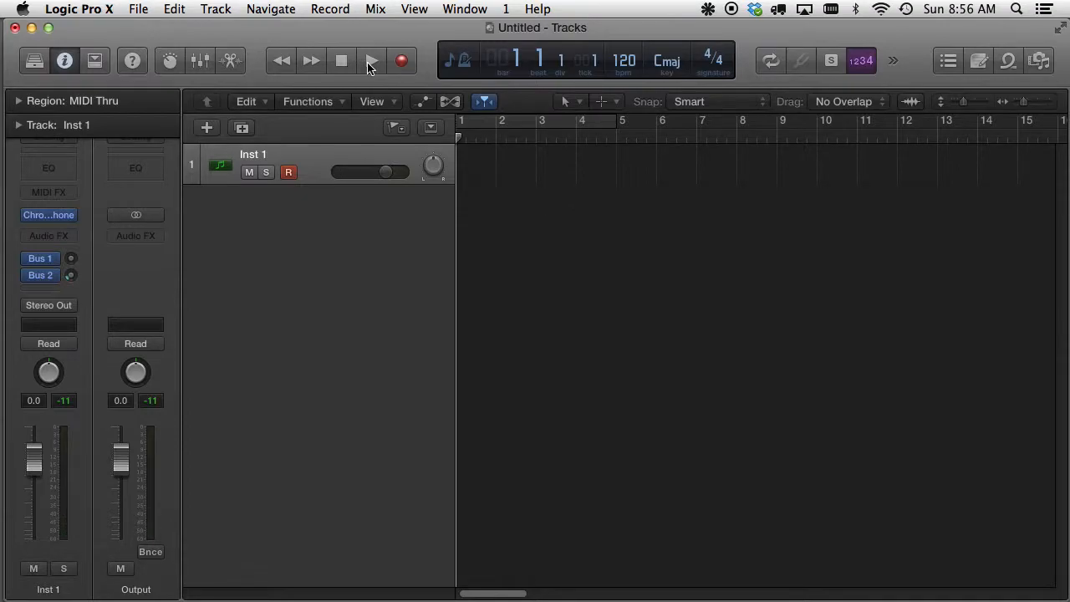
pyautogui.click(372, 60)
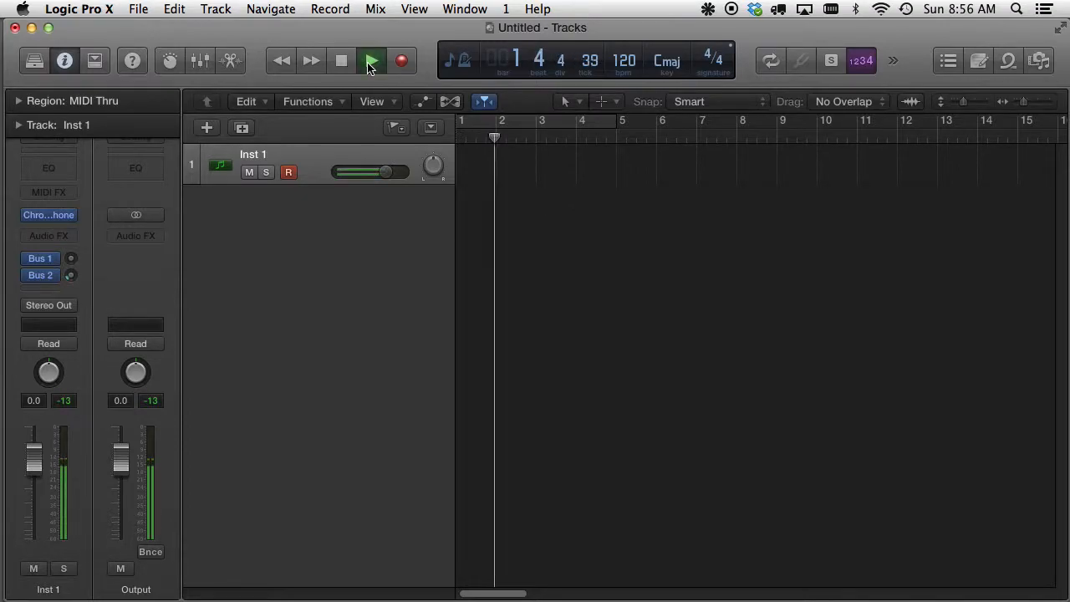
pyautogui.click(370, 60)
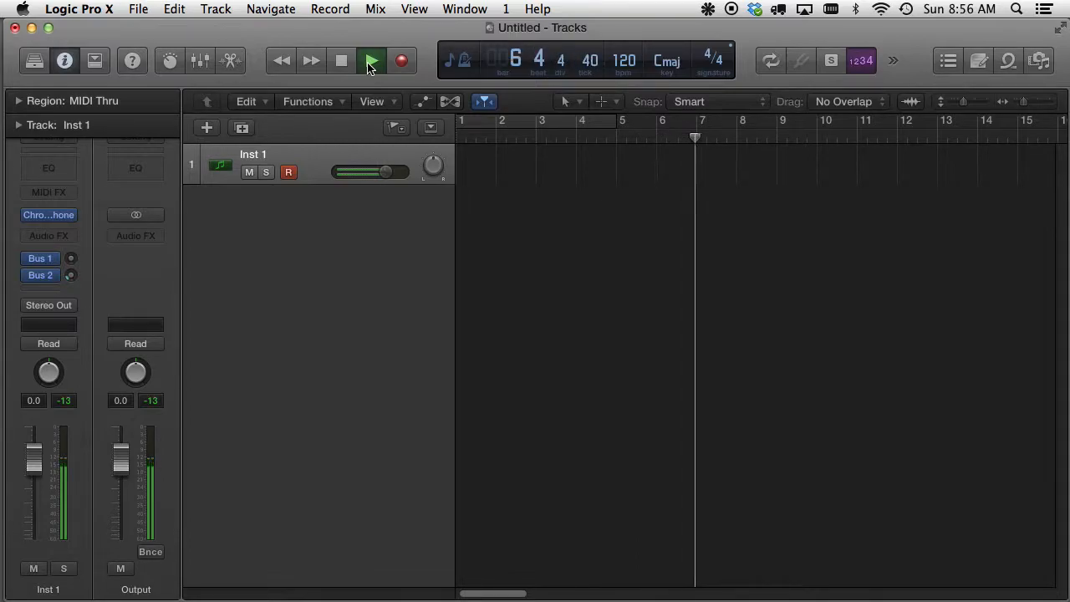
pyautogui.click(369, 60)
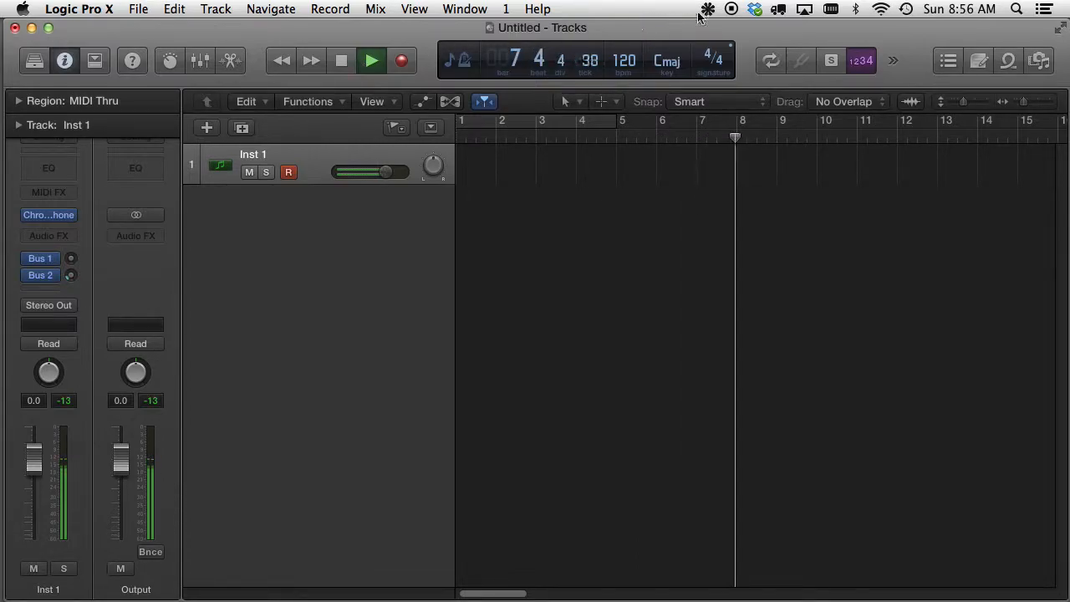